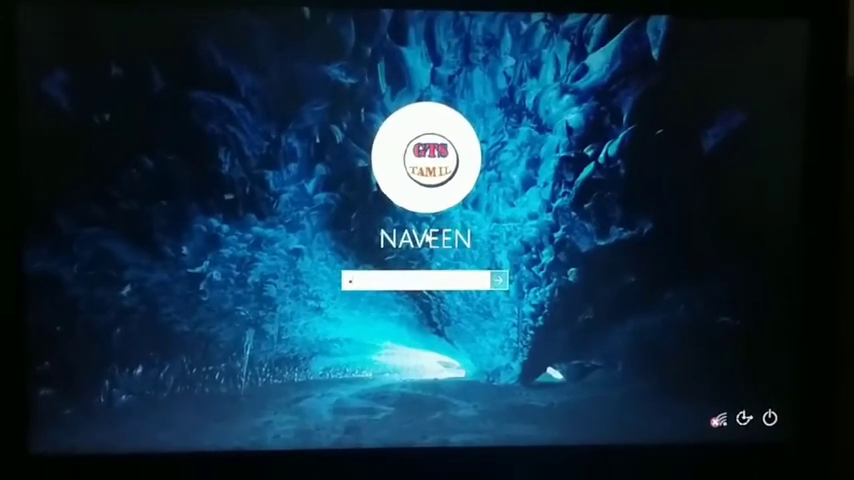
- Enter a password and dismiss the 'password is incorrect' message at sign-in
{"action": "type", "text": "••••"}
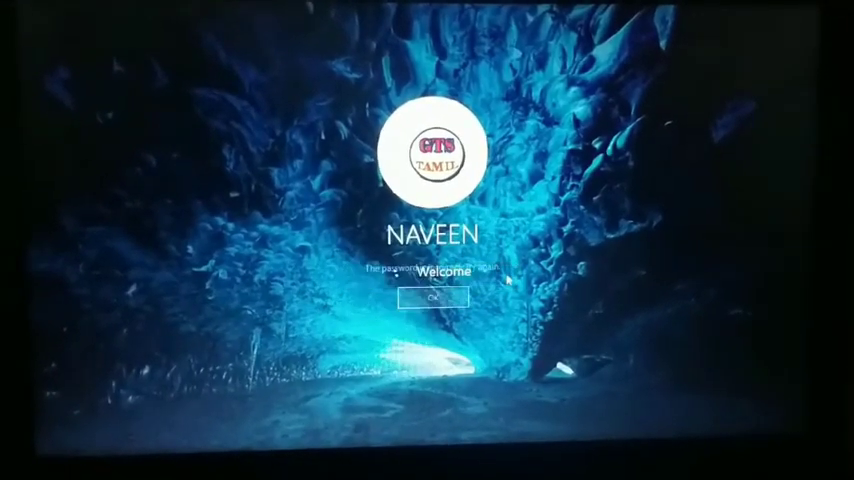
{"action": "left_click", "coordinate": [432, 299]}
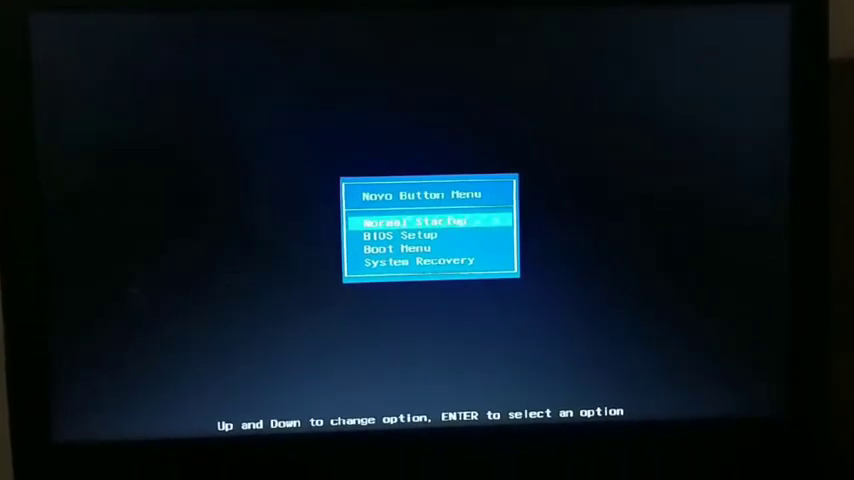
- Boot the laptop from the SanDisk USB drive through the Boot Menu
{"action": "key", "text": "Down"}
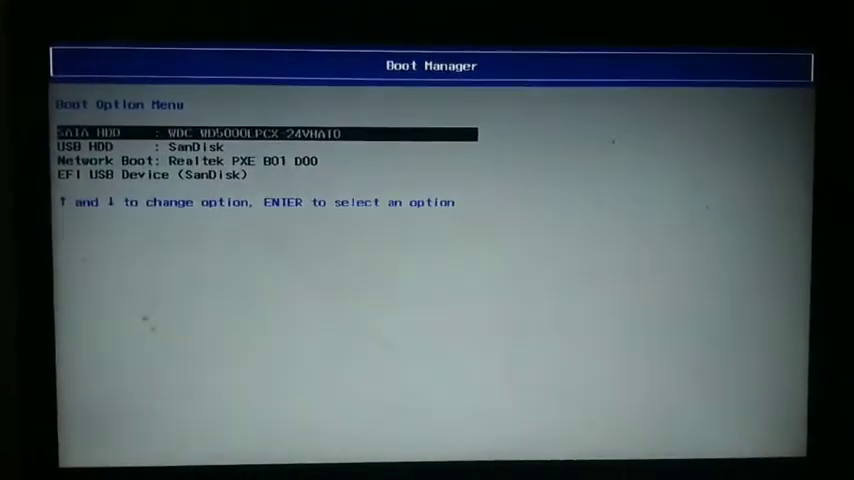
{"action": "key", "text": "Down"}
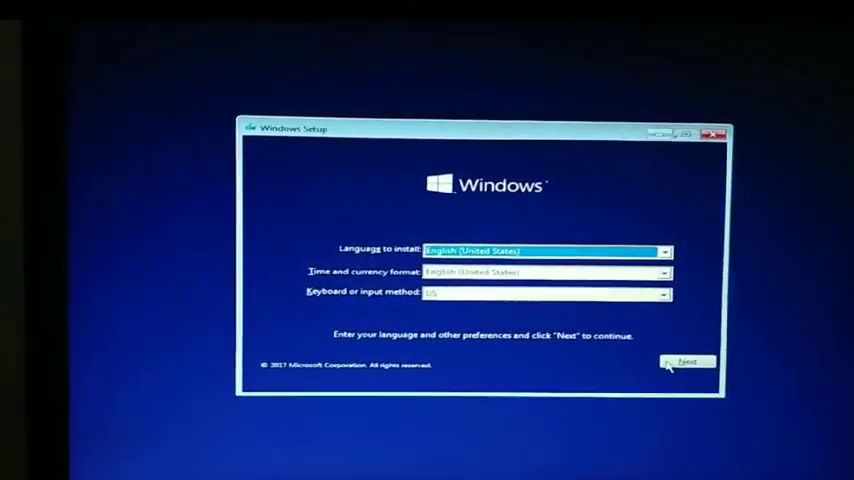
- Keep the English language settings and choose 'Repair your computer' in Windows Setup
{"action": "left_click", "coordinate": [687, 362]}
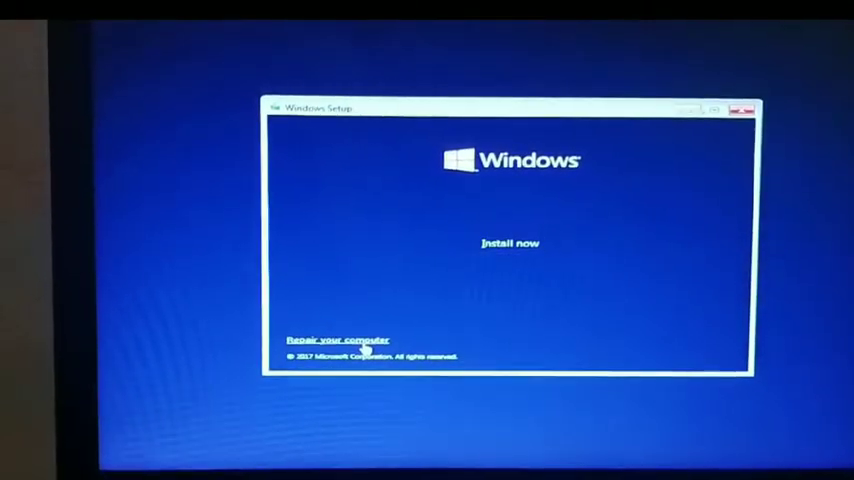
{"action": "left_click", "coordinate": [338, 340]}
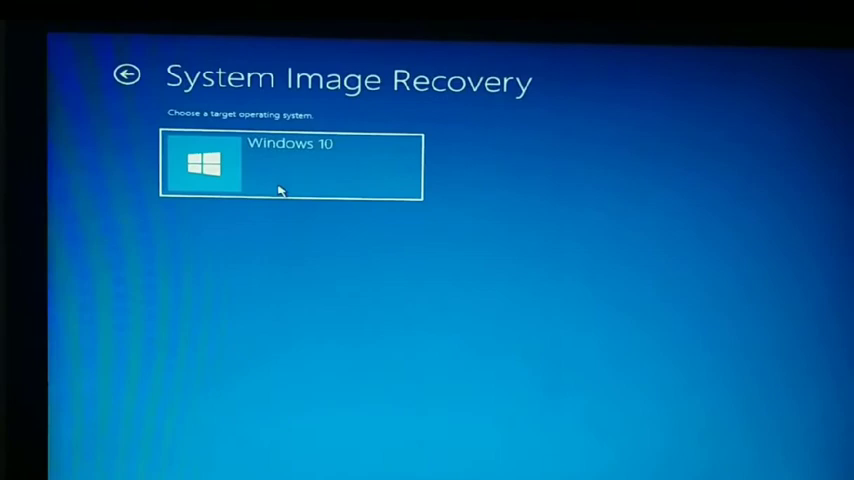
- Pick Windows 10, dismiss the missing-image warning, and reach Advanced driver installation
{"action": "left_click", "coordinate": [290, 165]}
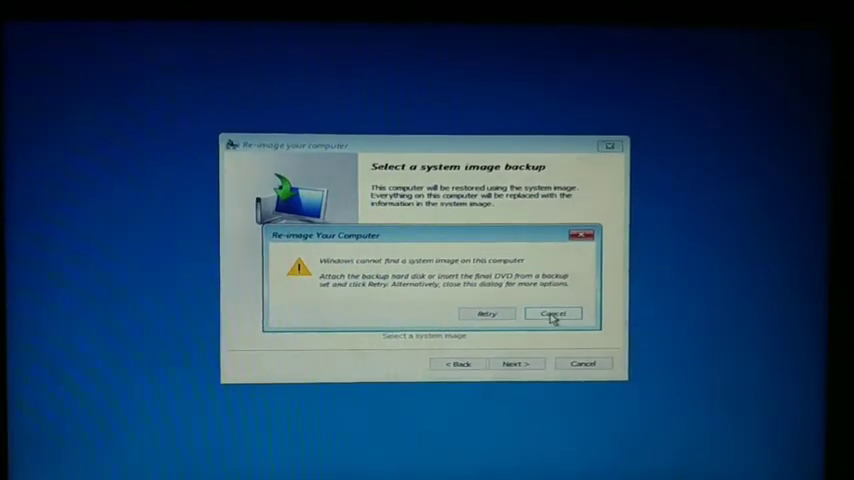
{"action": "left_click", "coordinate": [553, 313]}
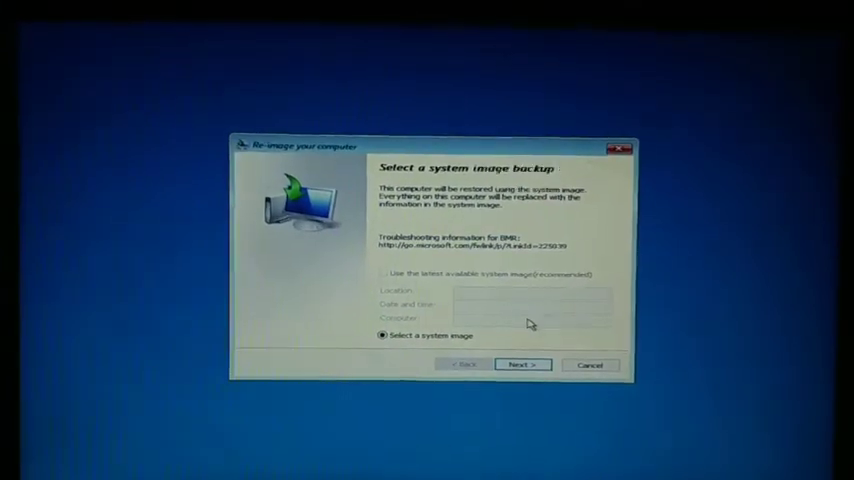
{"action": "left_click", "coordinate": [522, 364]}
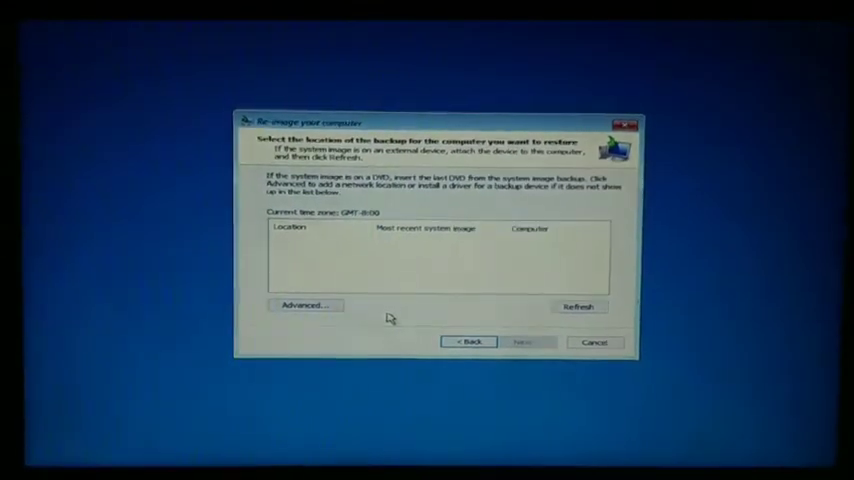
{"action": "left_click", "coordinate": [306, 305]}
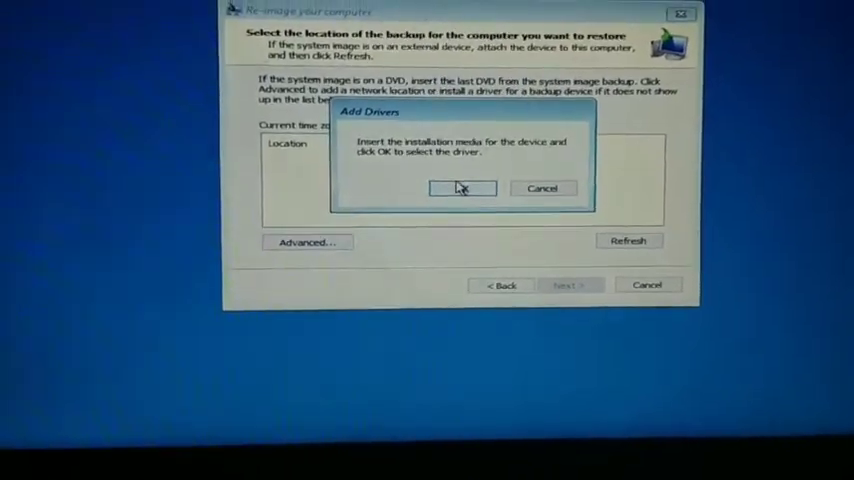
- Open the Add Drivers browser, enter the Windows folder, and scroll to System32
{"action": "left_click", "coordinate": [462, 188]}
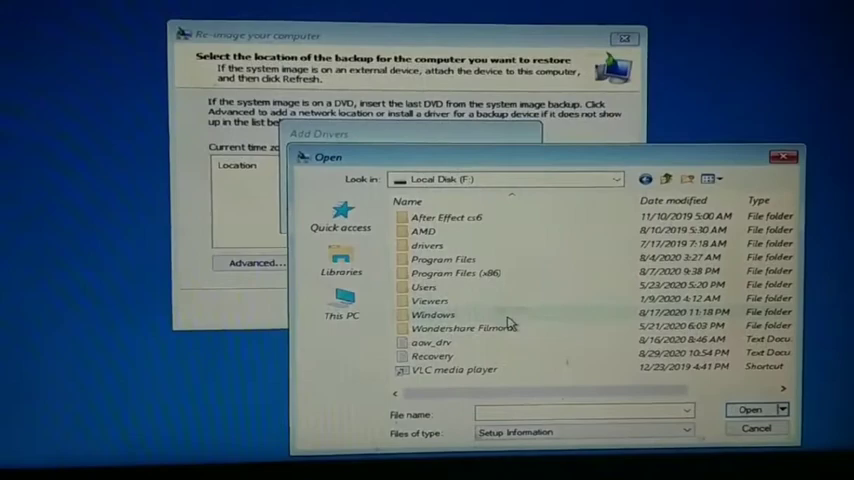
{"action": "double_click", "coordinate": [433, 314]}
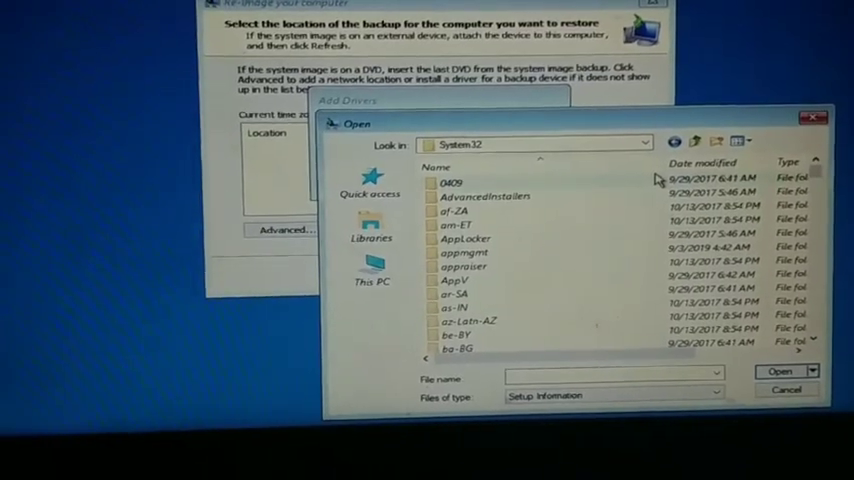
{"action": "scroll", "scroll_direction": "down", "scroll_amount": 3}
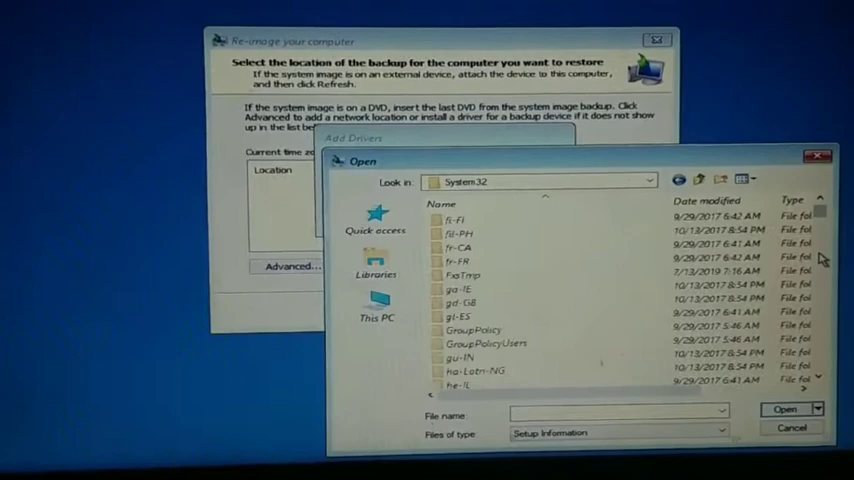
{"action": "scroll", "scroll_direction": "down", "scroll_amount": 3}
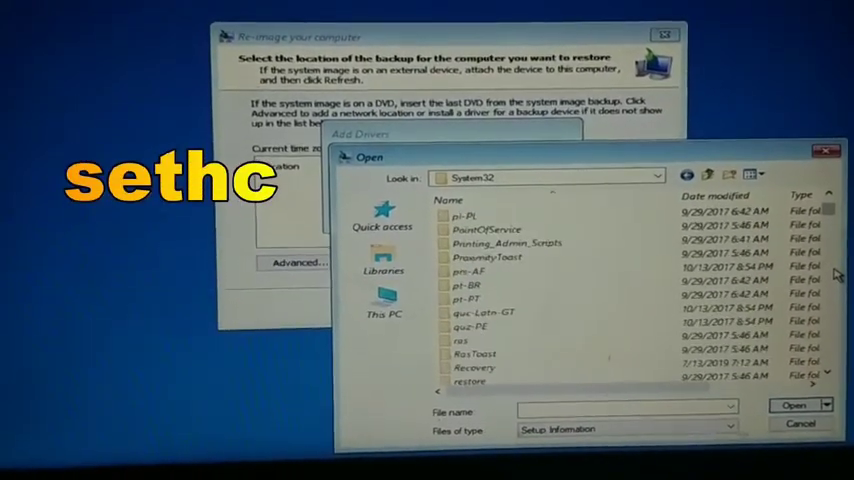
{"action": "scroll", "scroll_direction": "down", "scroll_amount": 3}
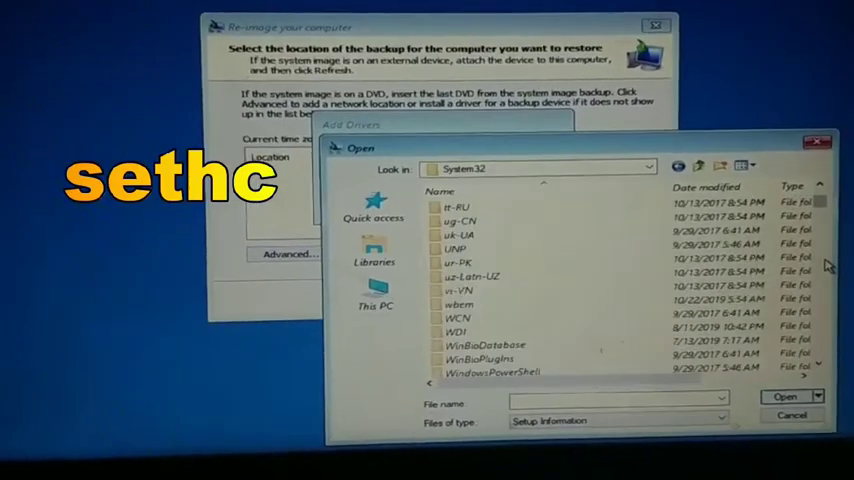
- Rename the sethc file in System32 to sethc2
{"action": "scroll", "scroll_direction": "down", "scroll_amount": 3}
{"action": "type", "text": "sethc"}
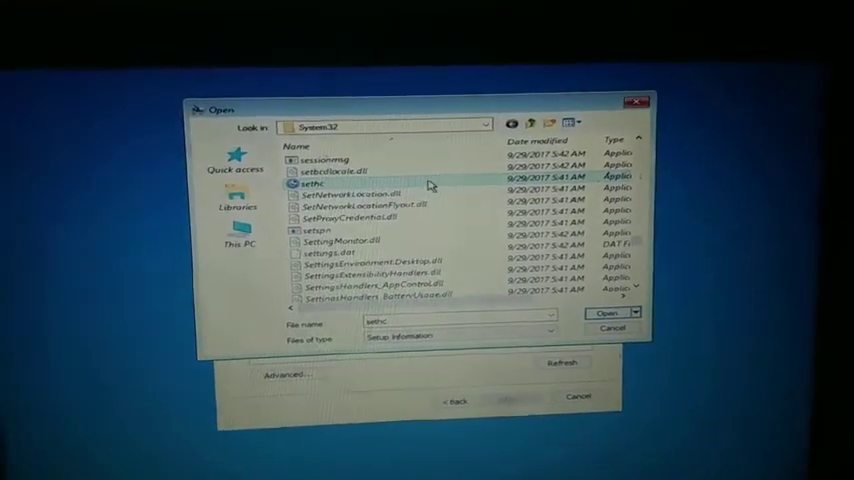
{"action": "mouse_move", "coordinate": [330, 185]}
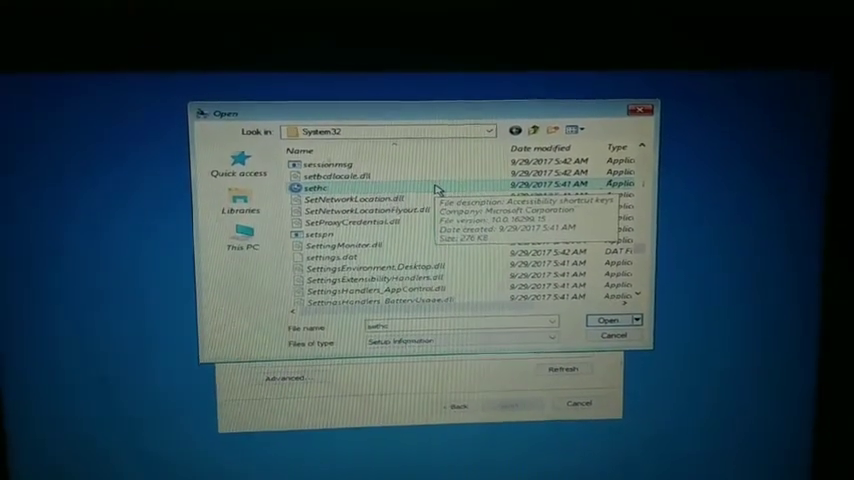
{"action": "right_click", "coordinate": [312, 189]}
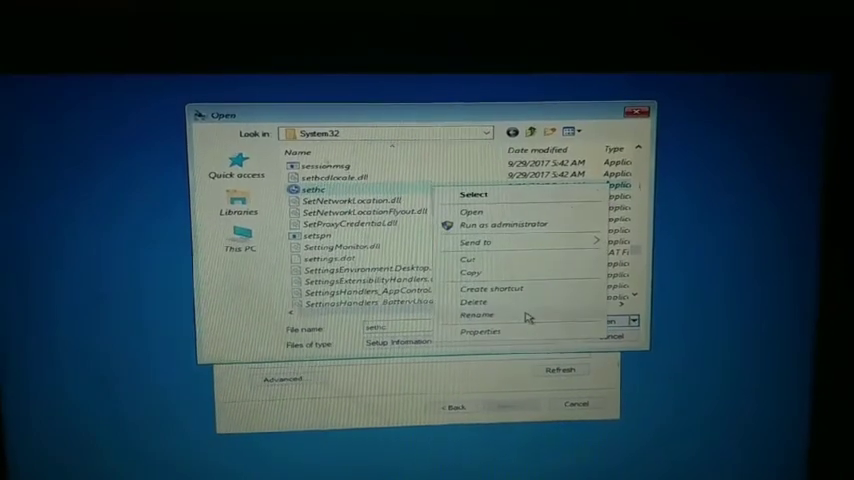
{"action": "left_click", "coordinate": [478, 314]}
{"action": "type", "text": "22"}
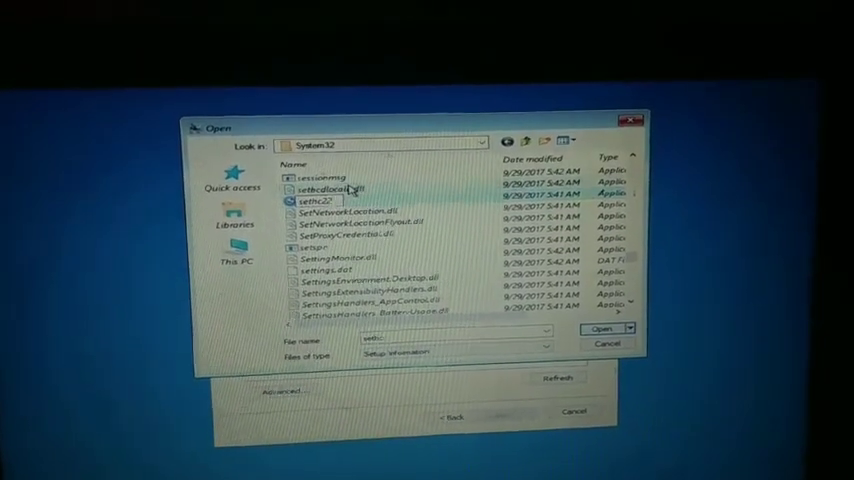
{"action": "left_click", "coordinate": [330, 190]}
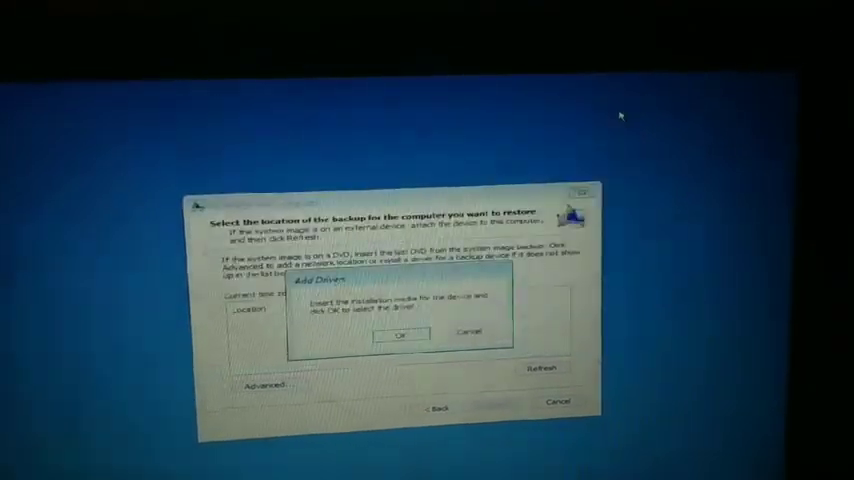
- Reopen the Add Drivers file browser to locate cmd in System32
{"action": "left_click", "coordinate": [401, 334]}
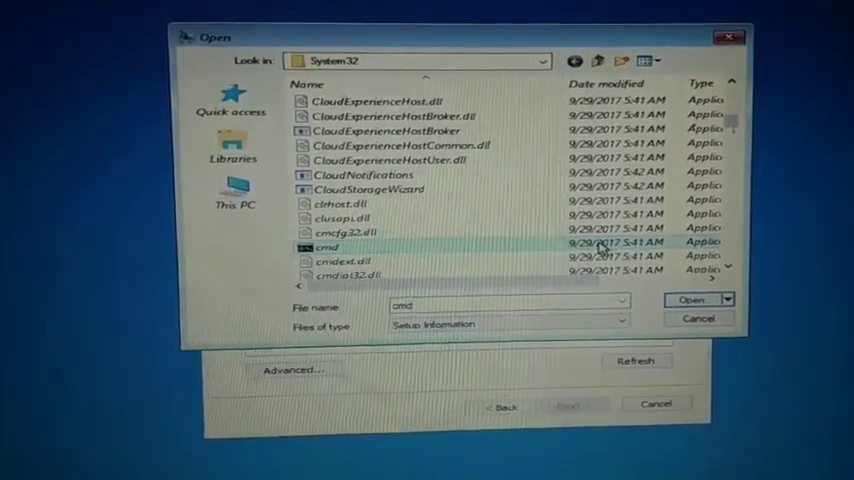
- Start renaming the cmd file in System32 from its context menu
{"action": "right_click", "coordinate": [320, 255]}
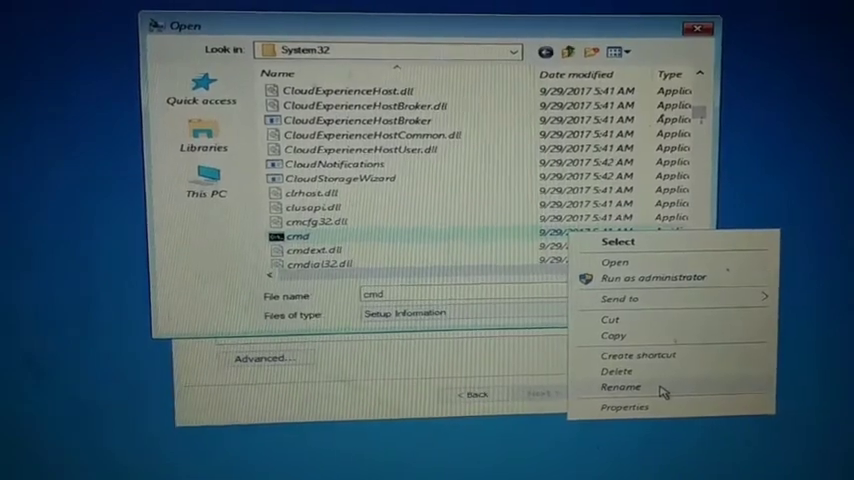
{"action": "left_click", "coordinate": [620, 387]}
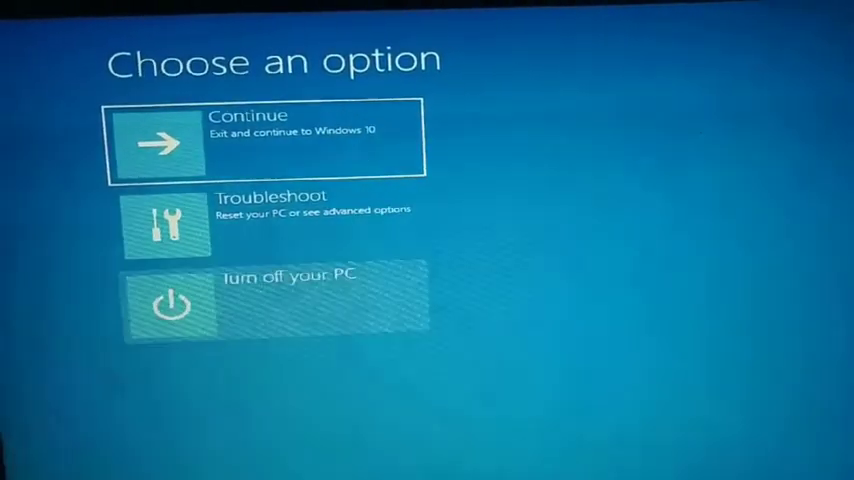
{"action": "left_click", "coordinate": [270, 139]}
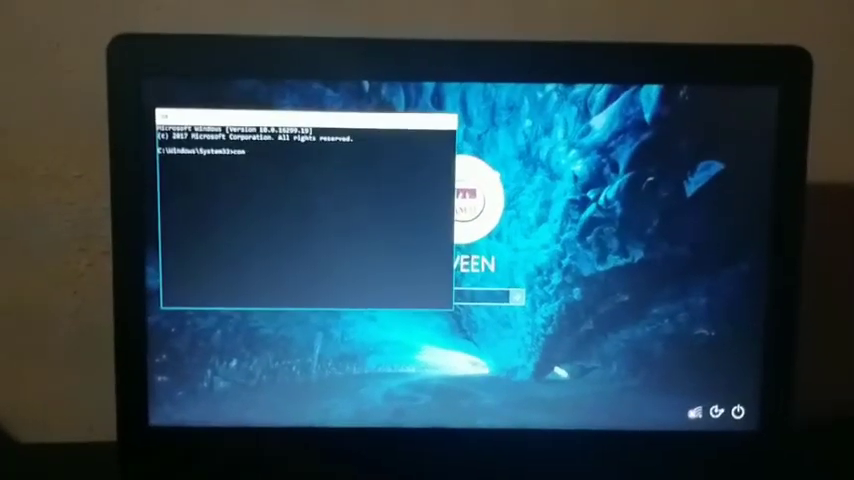
- Type 'control' into the Command Prompt opened over the login screen
{"action": "type", "text": "control"}
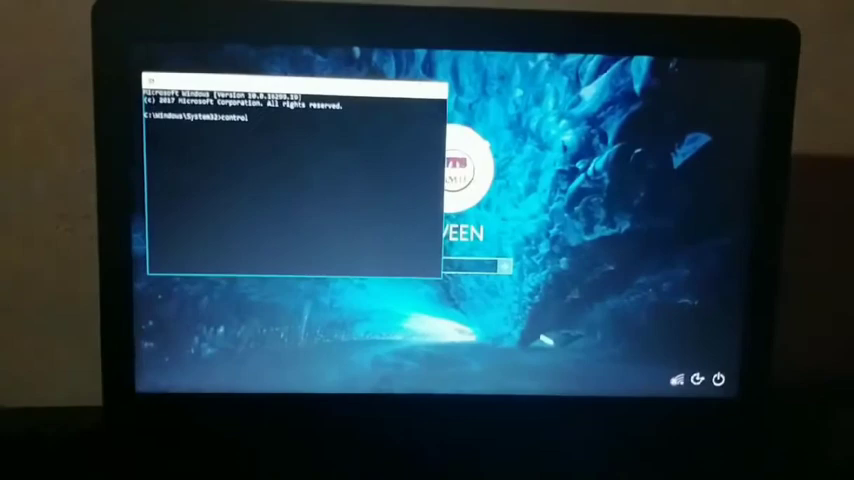
- Complete the 'control userpasswords2' command to bring up User Accounts
{"action": "type", "text": "userpasswords2"}
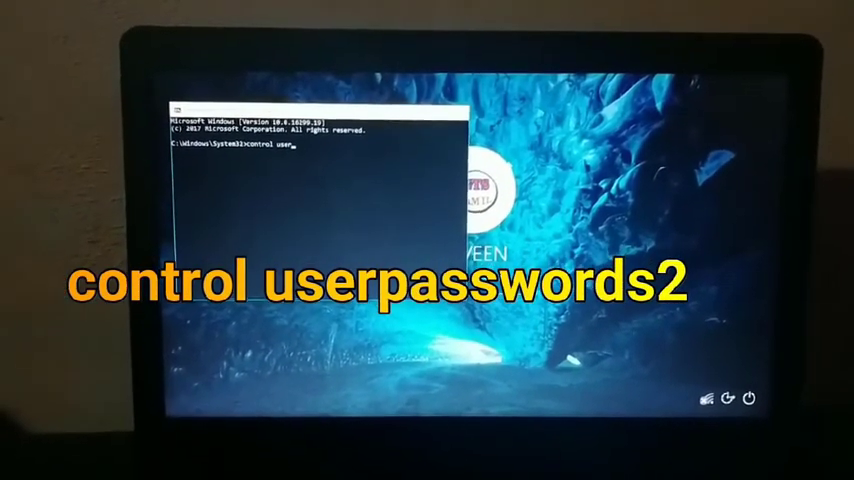
{"action": "type", "text": "pa"}
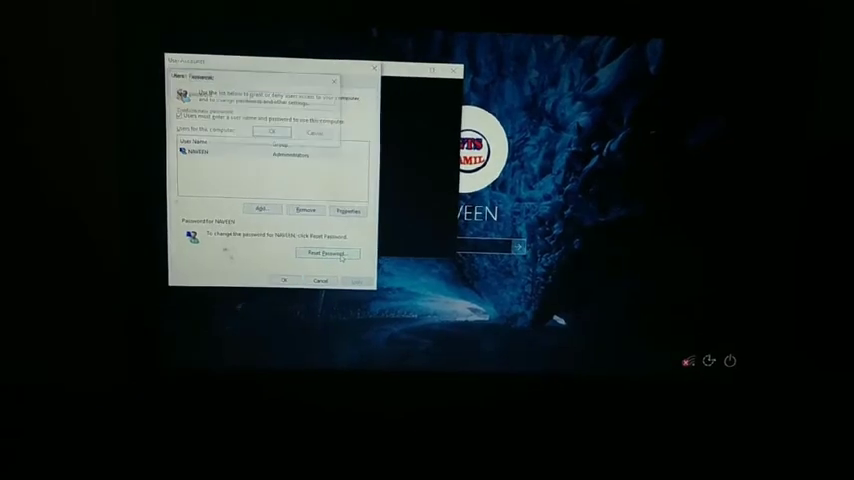
- Select the administrator account in netplwiz and reset its password to sign in
{"action": "left_click", "coordinate": [326, 252]}
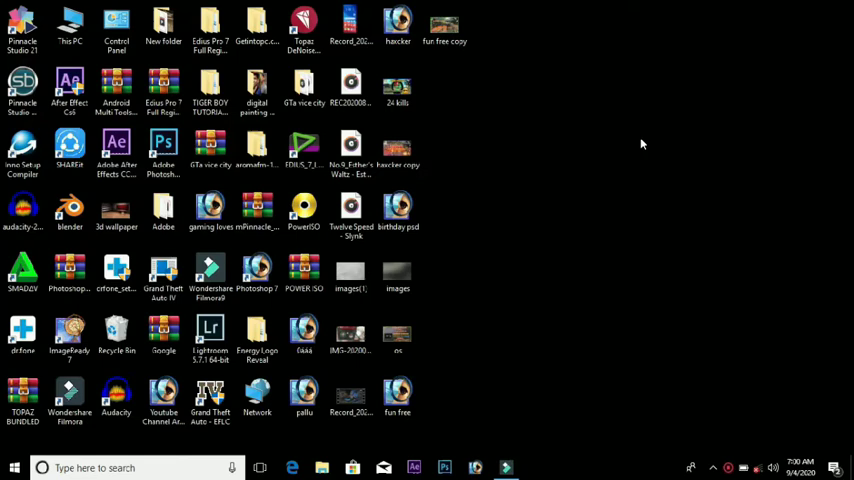
- Launch This PC from its desktop icon
{"action": "left_click", "coordinate": [304, 85]}
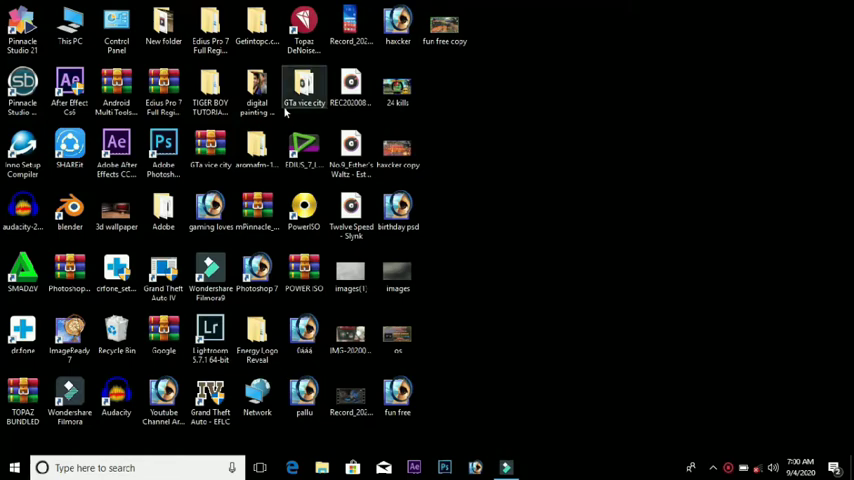
{"action": "left_click", "coordinate": [70, 20]}
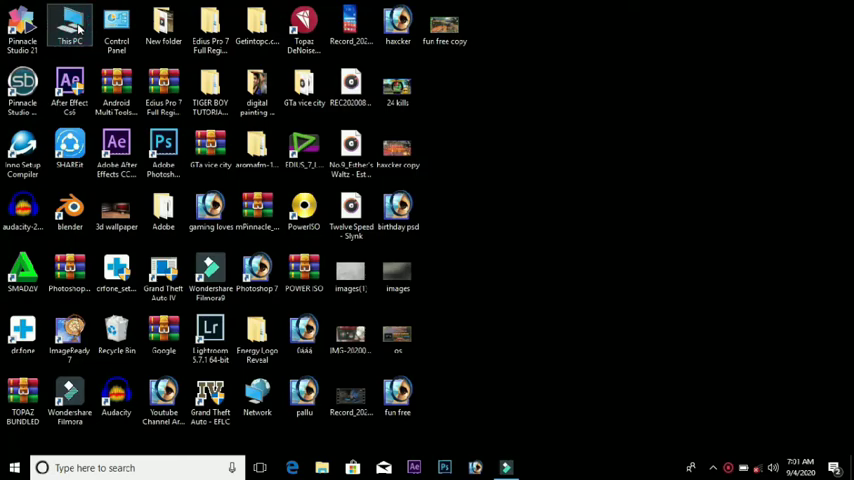
{"action": "double_click", "coordinate": [69, 25]}
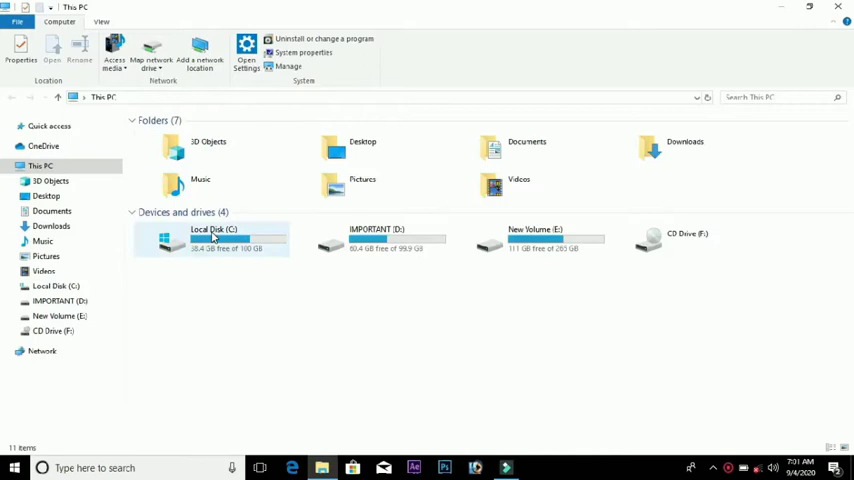
- Navigate Local Disk (C:) > Windows > System32 and scroll down to sethc
{"action": "double_click", "coordinate": [214, 240]}
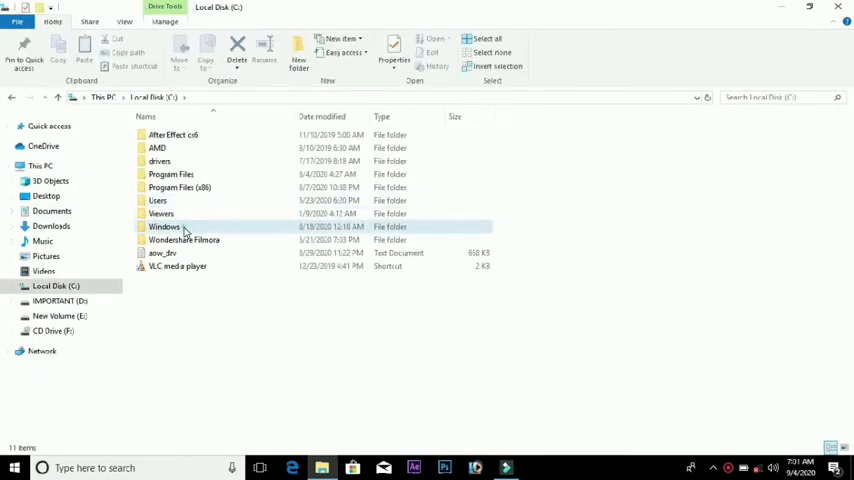
{"action": "double_click", "coordinate": [163, 226]}
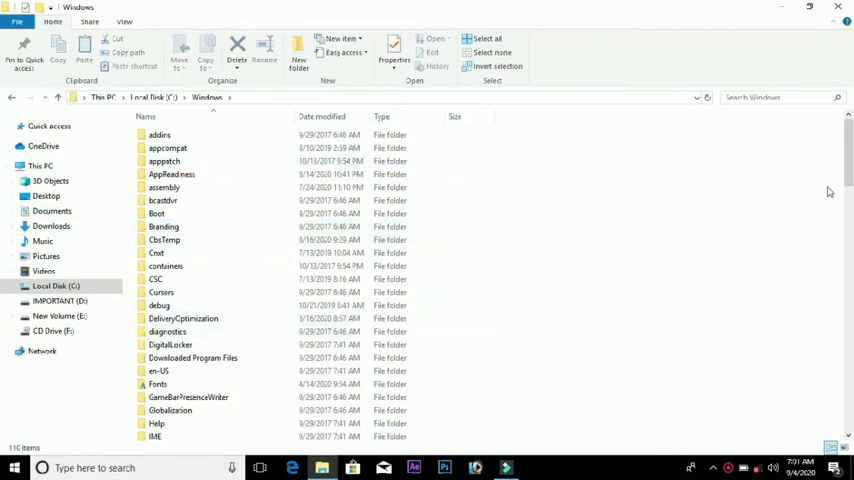
{"action": "scroll", "scroll_direction": "down", "scroll_amount": 3}
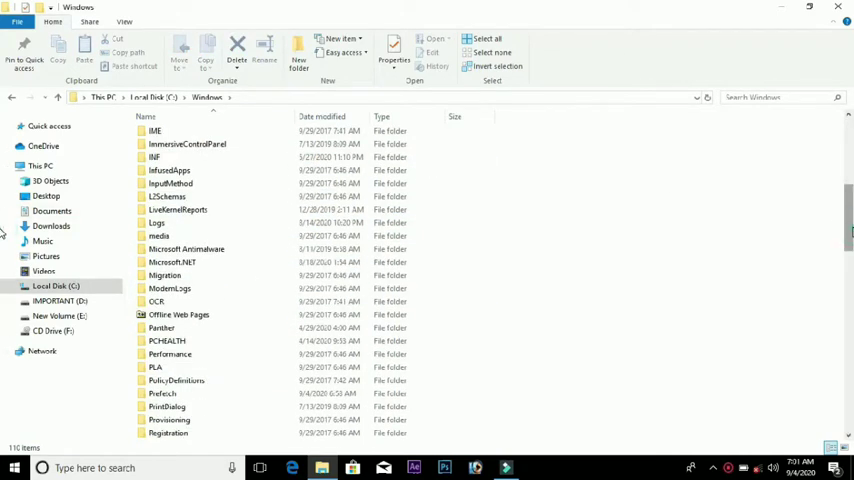
{"action": "scroll", "scroll_direction": "down", "scroll_amount": 3}
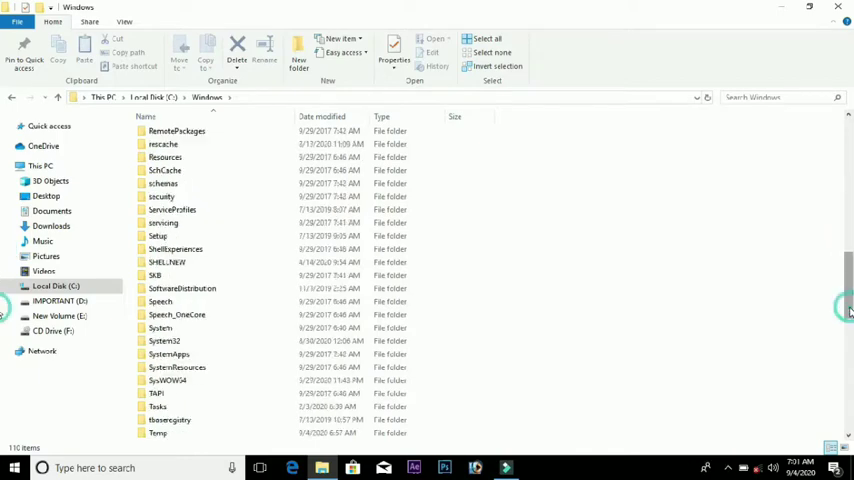
{"action": "left_click", "coordinate": [168, 354]}
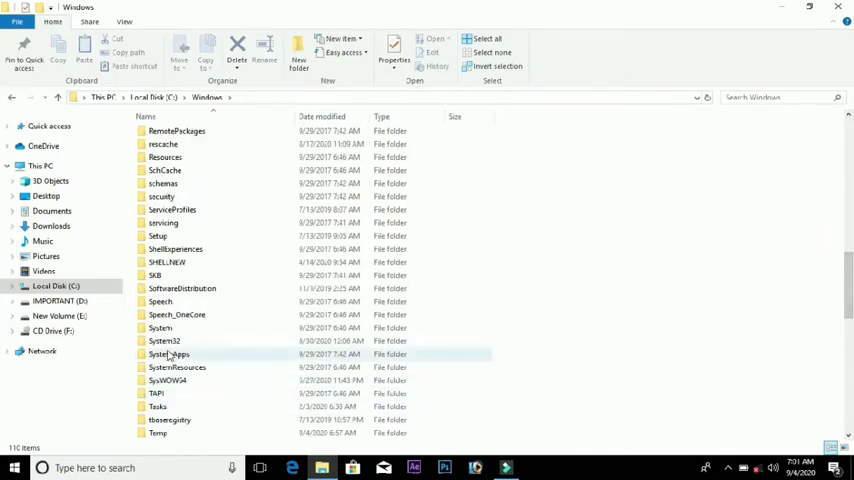
{"action": "left_click", "coordinate": [163, 341]}
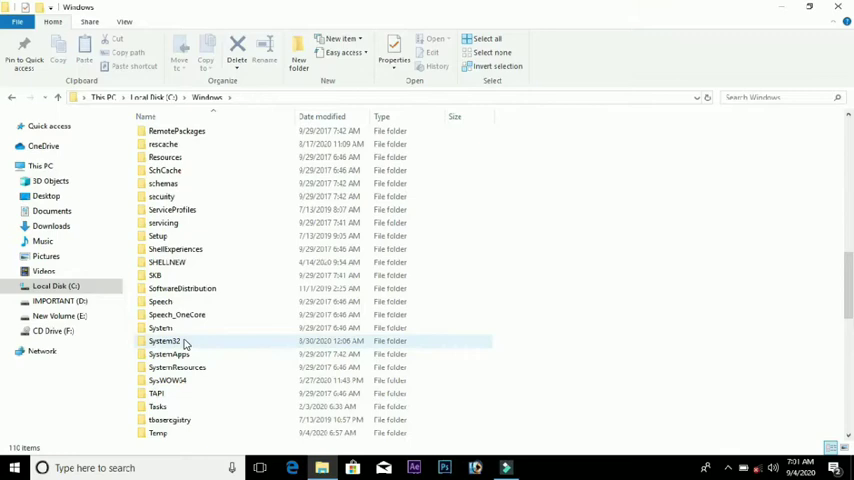
{"action": "double_click", "coordinate": [165, 340]}
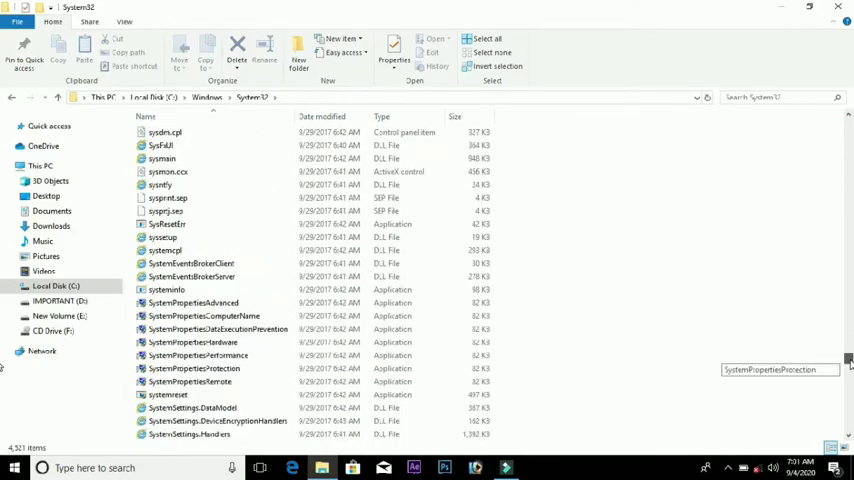
{"action": "scroll", "scroll_direction": "down", "scroll_amount": 3}
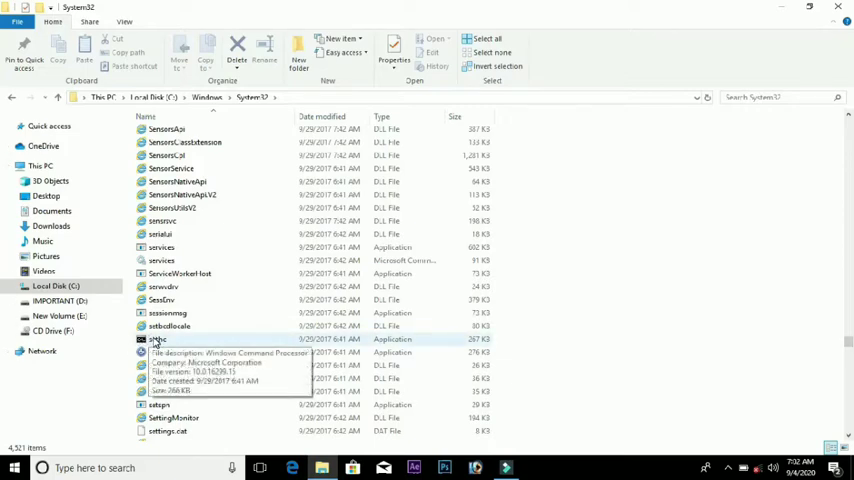
- Attempt renaming sethc to 'cmd', retrying after the File Access Denied notice
{"action": "left_click", "coordinate": [157, 338]}
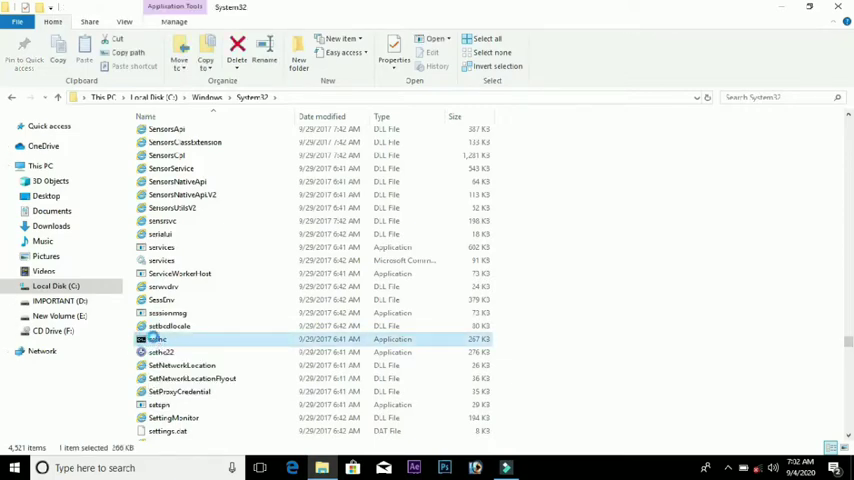
{"action": "right_click", "coordinate": [157, 339]}
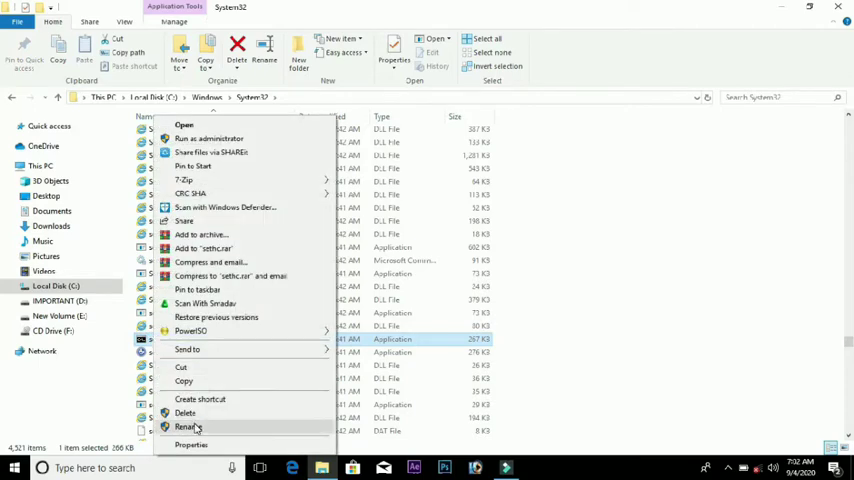
{"action": "left_click", "coordinate": [188, 427]}
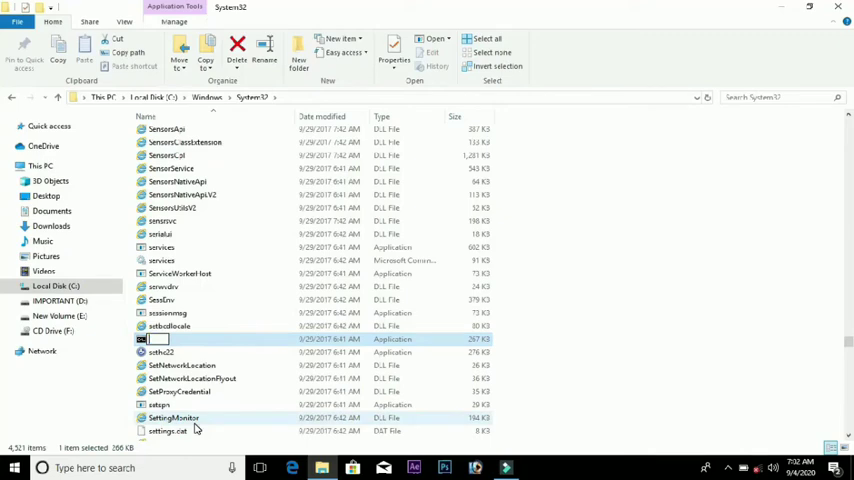
{"action": "type", "text": "cmd"}
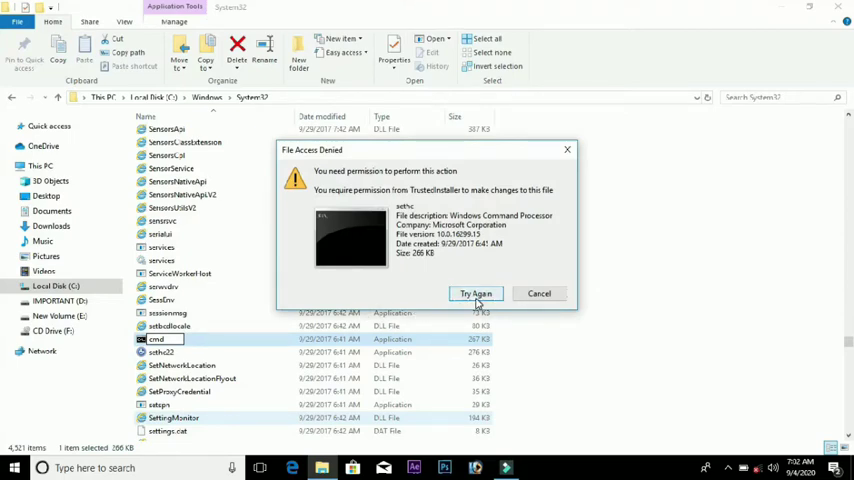
{"action": "left_click", "coordinate": [476, 293]}
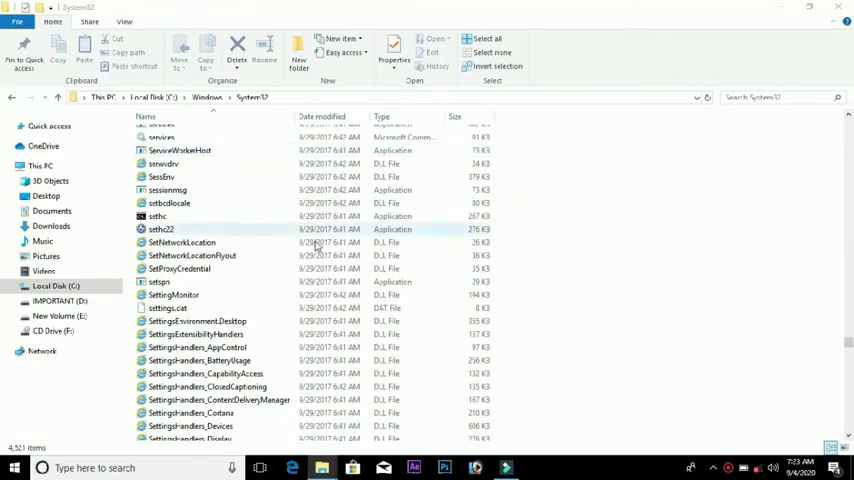
- Review sethc's Security tab group permissions, then bring up its Advanced Security Settings
{"action": "left_click", "coordinate": [157, 216]}
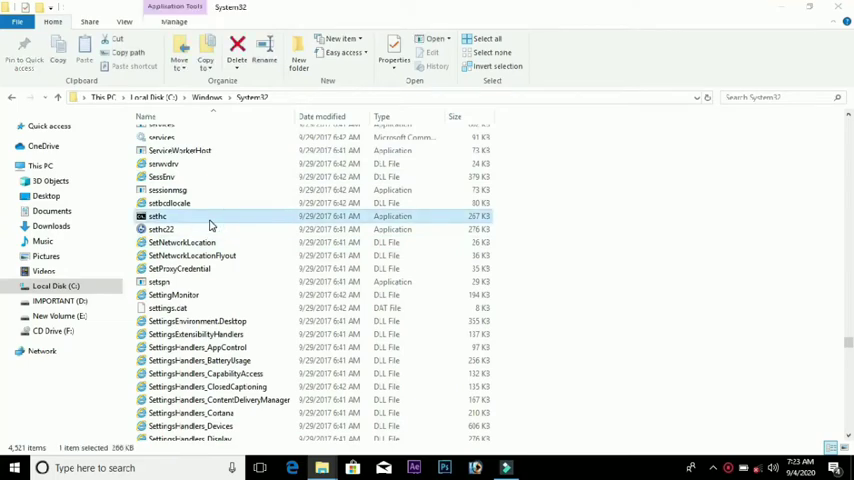
{"action": "right_click", "coordinate": [157, 216]}
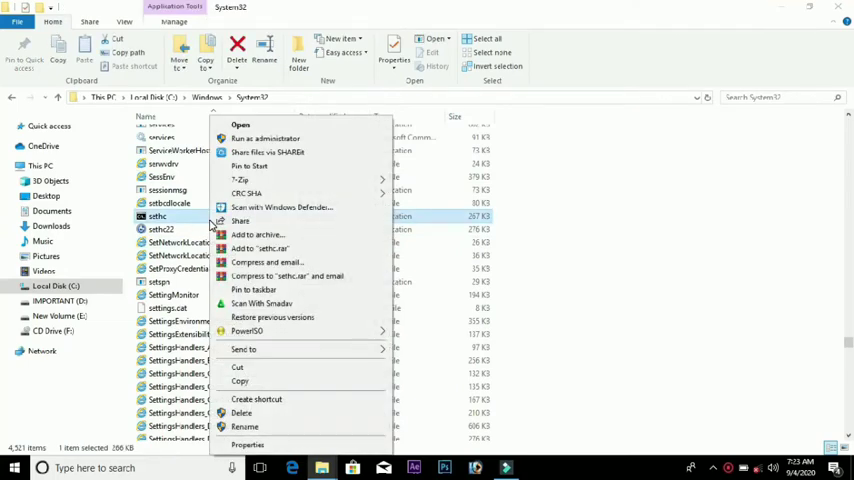
{"action": "mouse_move", "coordinate": [247, 444]}
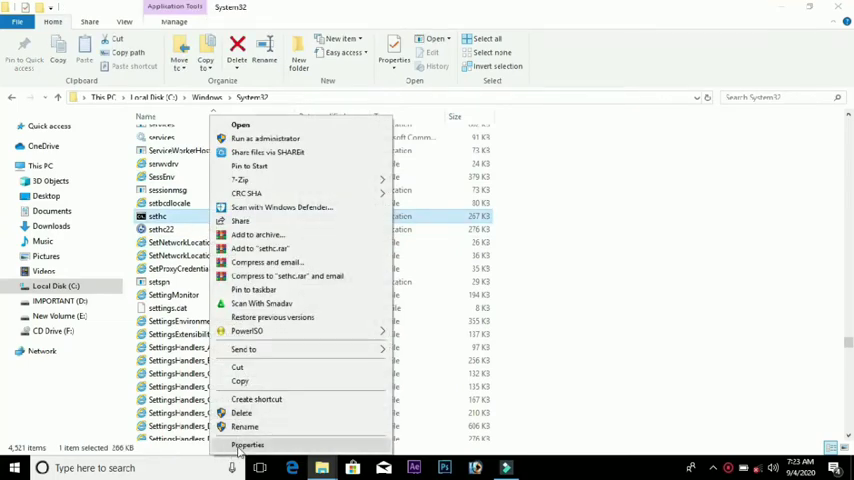
{"action": "left_click", "coordinate": [247, 444]}
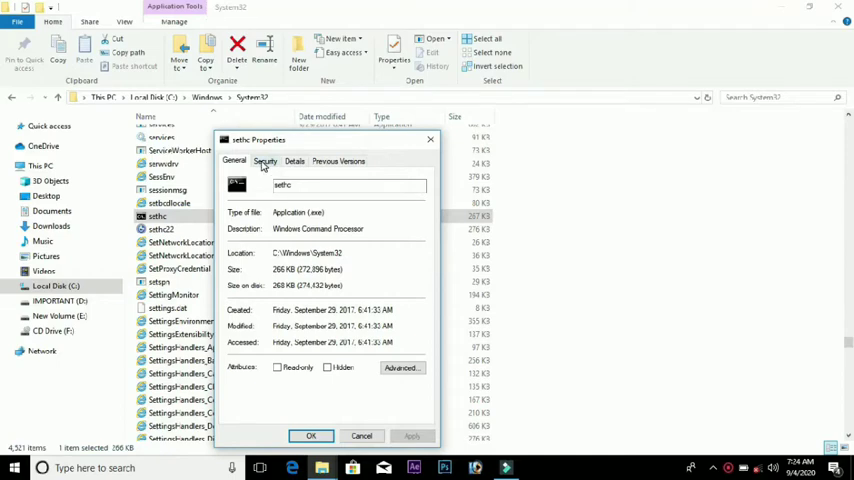
{"action": "left_click", "coordinate": [265, 161]}
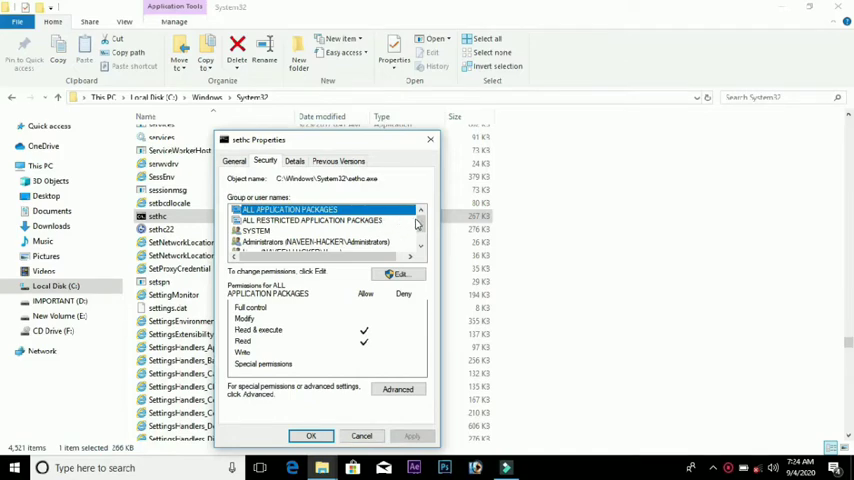
{"action": "left_click", "coordinate": [310, 219]}
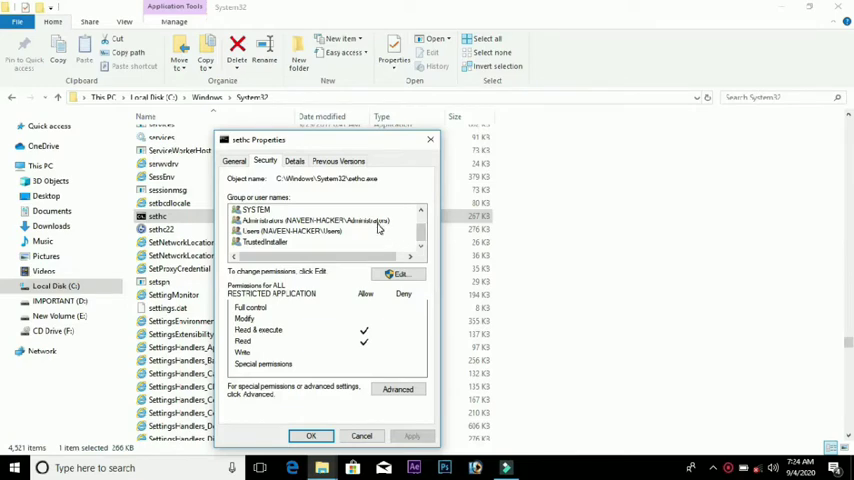
{"action": "left_click", "coordinate": [315, 220]}
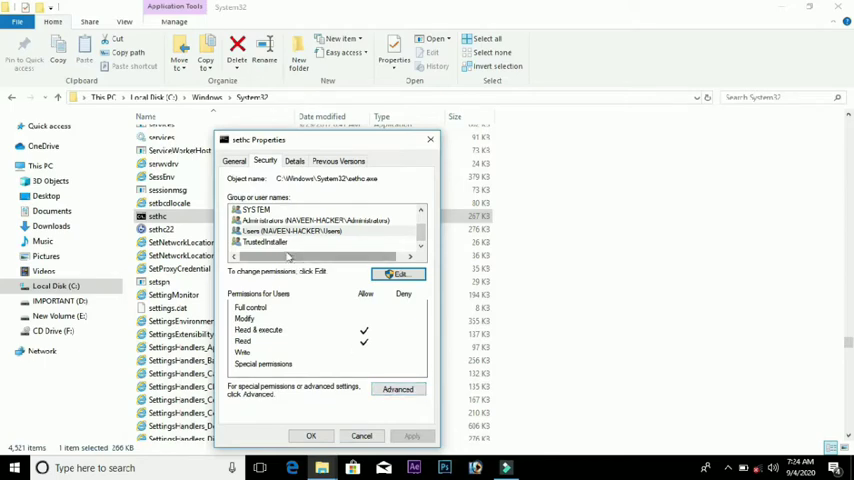
{"action": "mouse_move", "coordinate": [383, 375]}
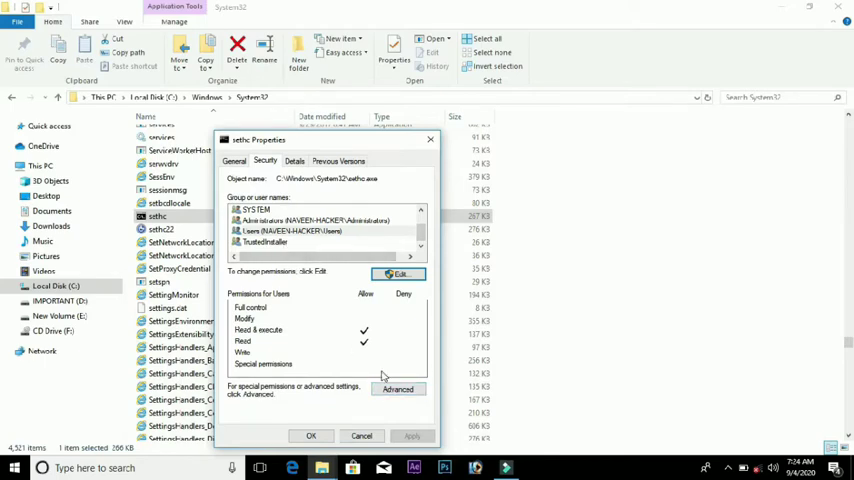
{"action": "left_click", "coordinate": [398, 389]}
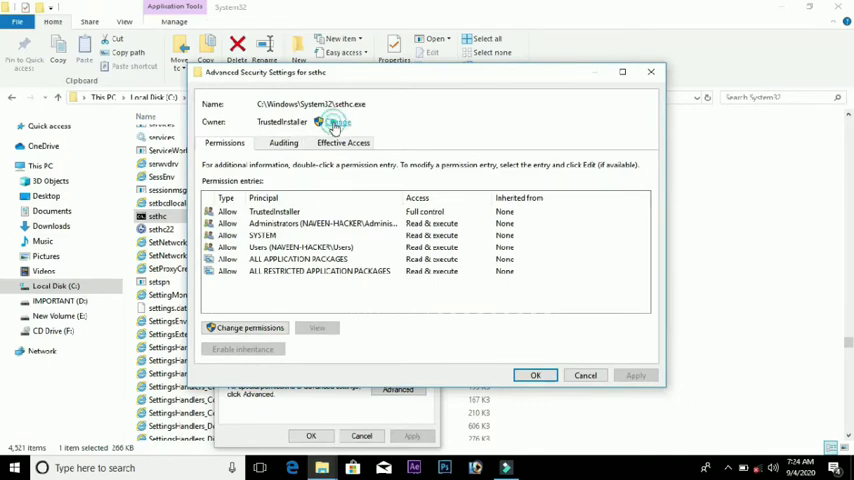
- Change sethc's owner to the NAVEEN account and apply the change
{"action": "left_click", "coordinate": [335, 122]}
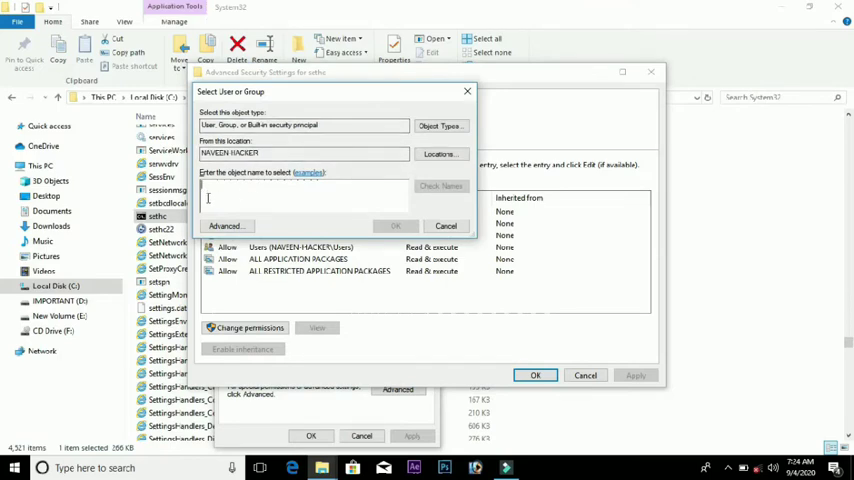
{"action": "type", "text": "NAVEEN"}
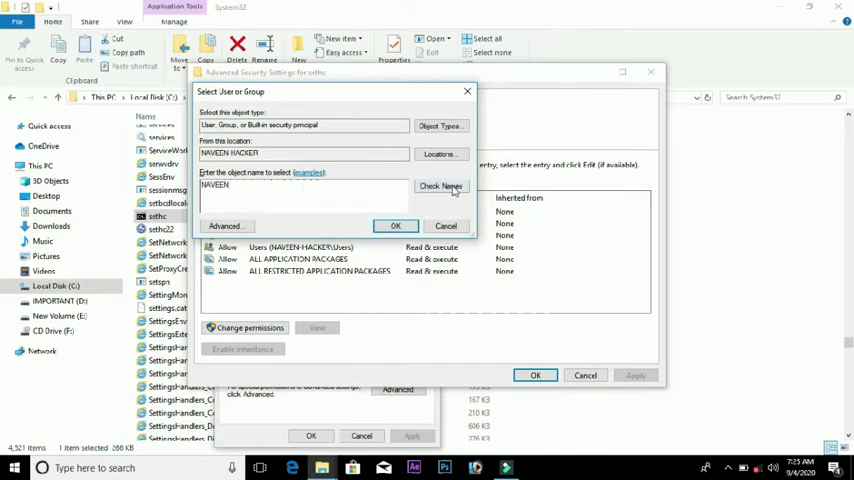
{"action": "left_click", "coordinate": [440, 186]}
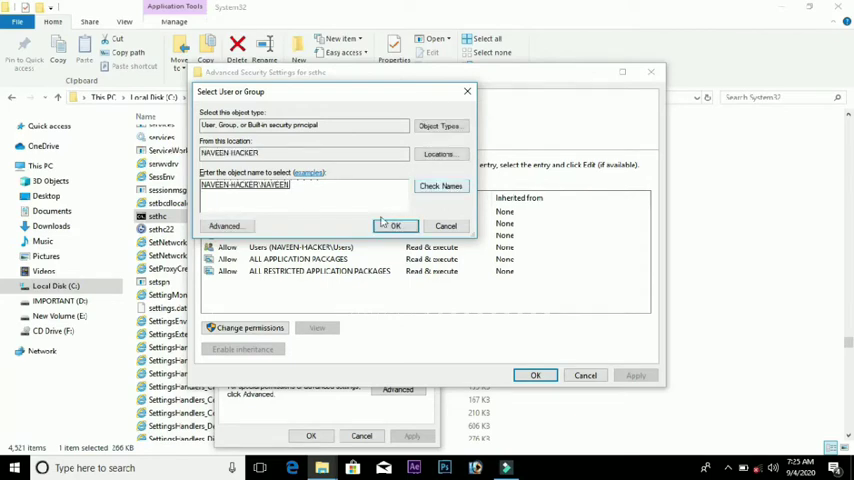
{"action": "left_click", "coordinate": [394, 225]}
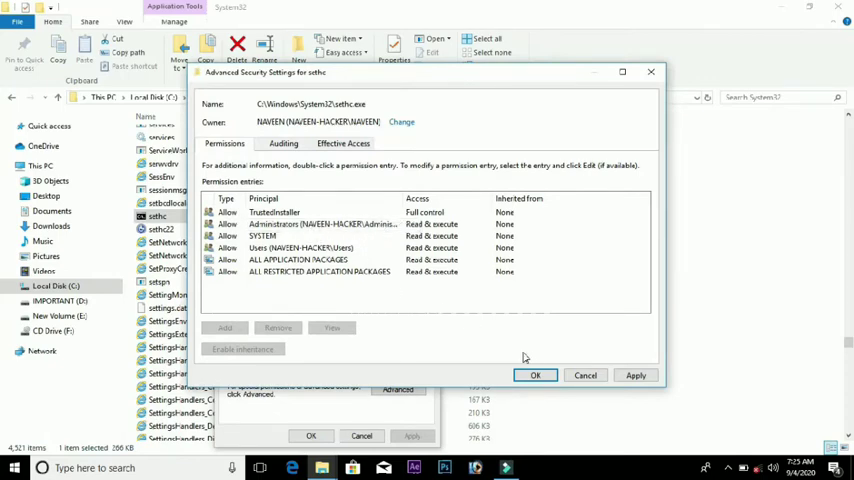
{"action": "left_click", "coordinate": [636, 375]}
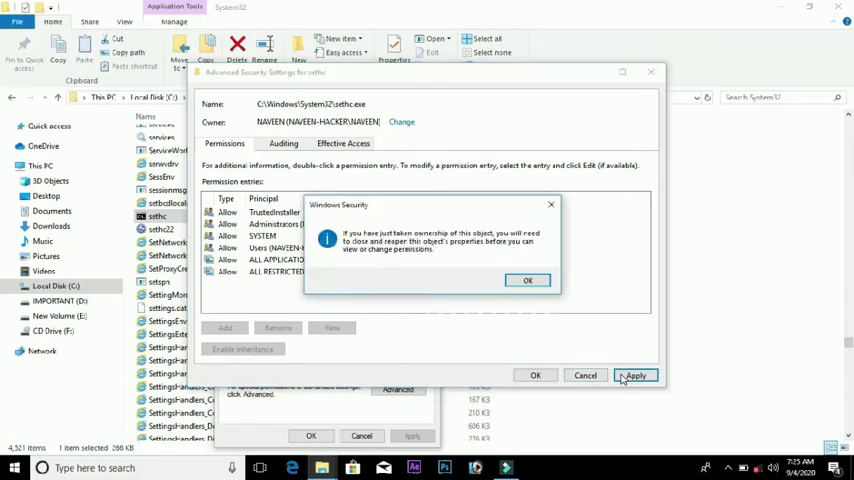
{"action": "left_click", "coordinate": [528, 280]}
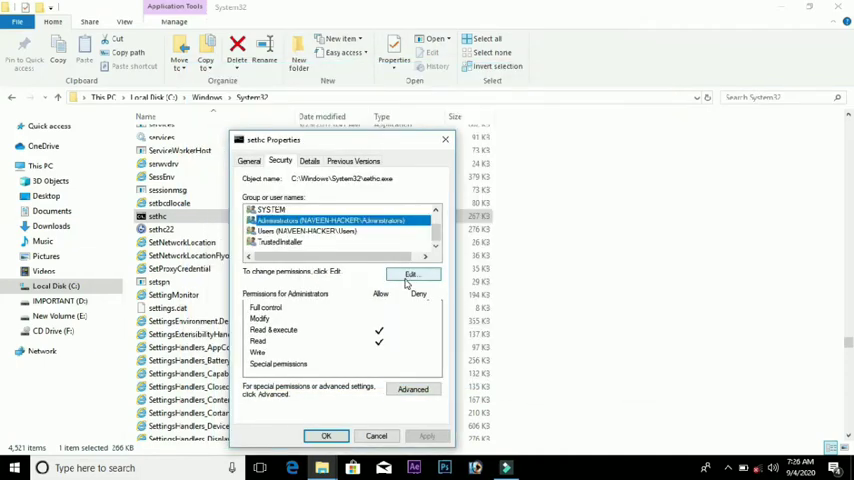
- Allow Modify and Full control on sethc, accept the warning, and close Properties
{"action": "left_click", "coordinate": [410, 274]}
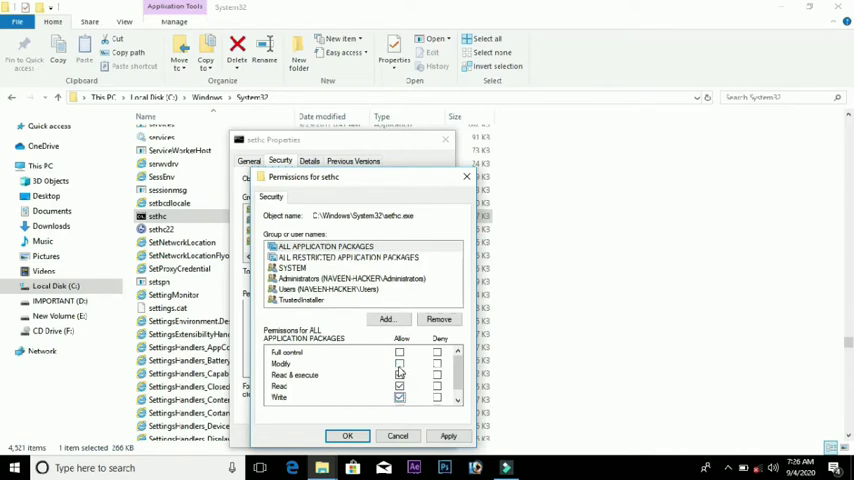
{"action": "left_click", "coordinate": [399, 352]}
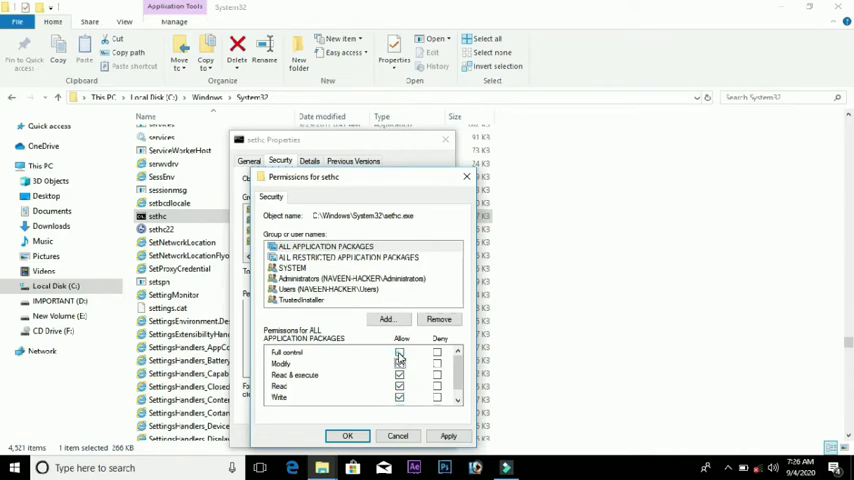
{"action": "left_click", "coordinate": [448, 436]}
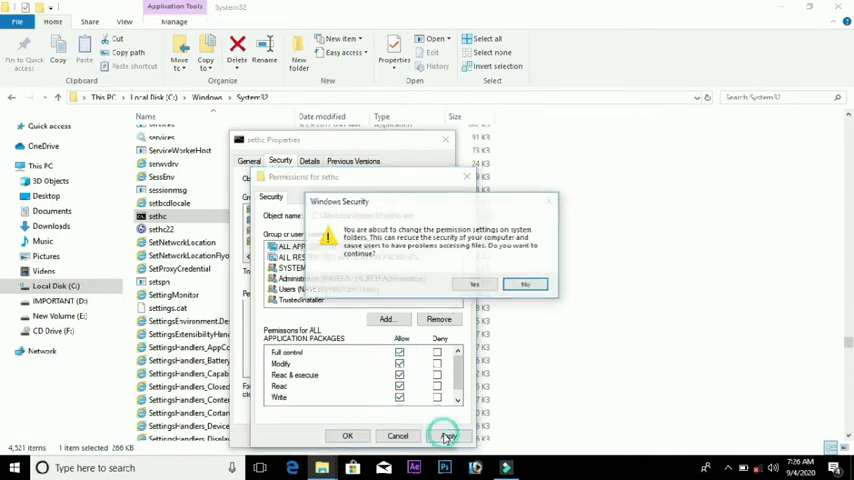
{"action": "left_click", "coordinate": [474, 284]}
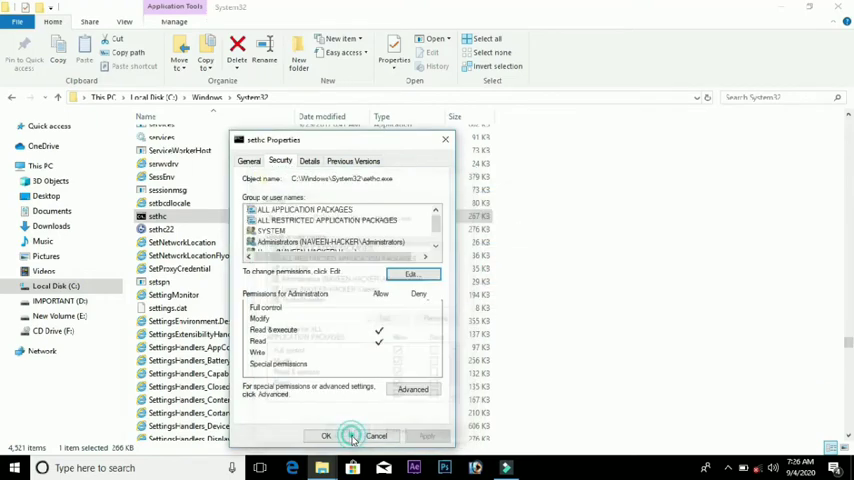
{"action": "left_click", "coordinate": [326, 435]}
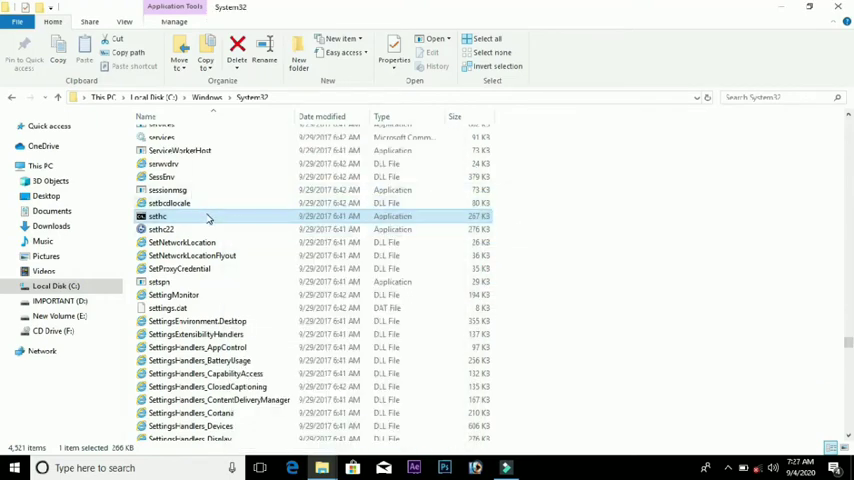
- Rename sethc to 'cmd', triggering the User Account Control prompt
{"action": "right_click", "coordinate": [157, 216]}
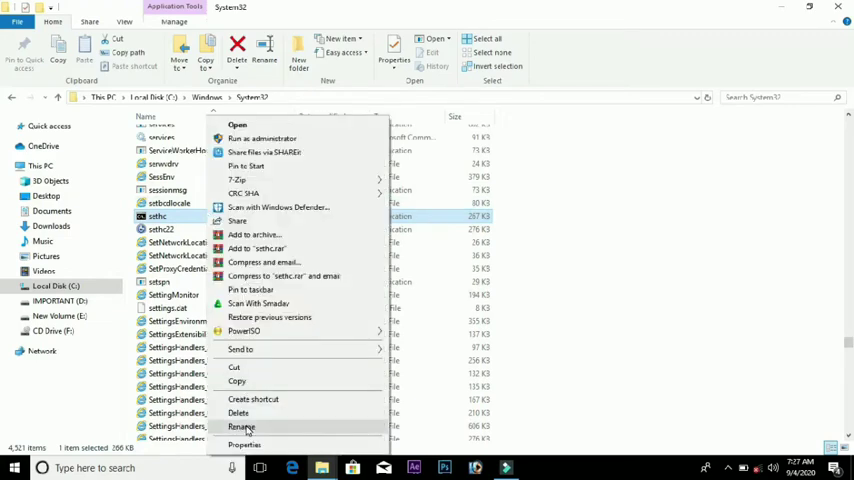
{"action": "left_click", "coordinate": [241, 427]}
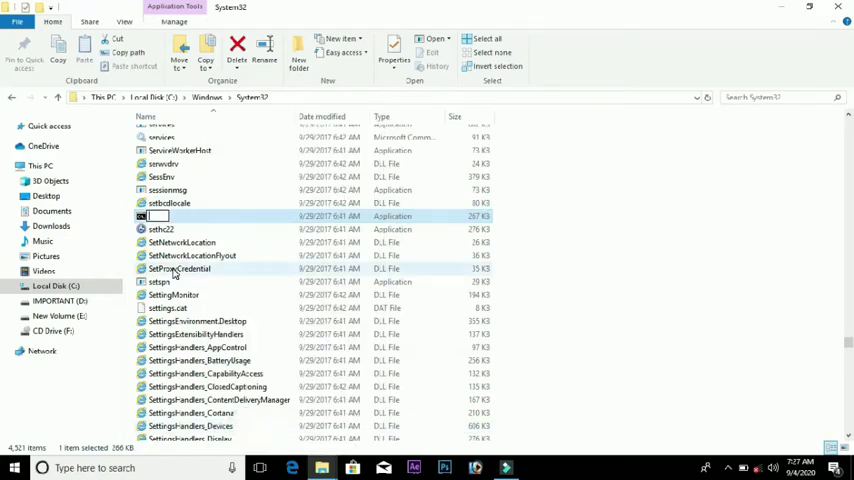
{"action": "type", "text": "CM"}
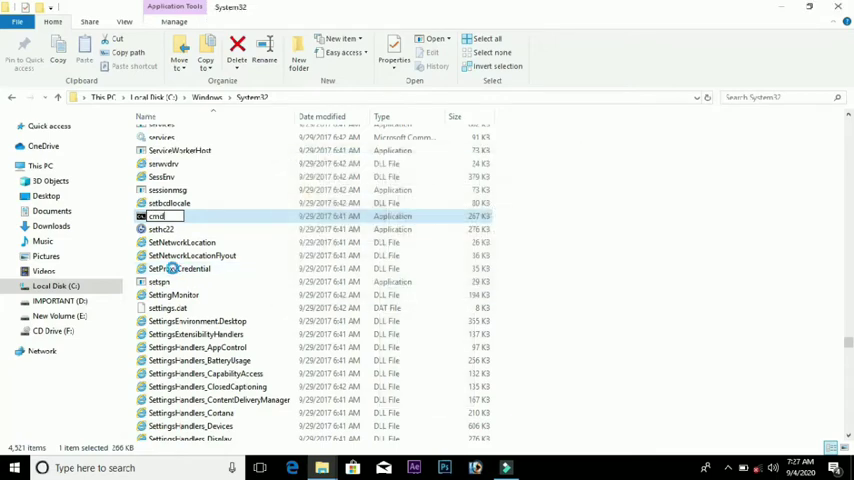
{"action": "double_click", "coordinate": [158, 216]}
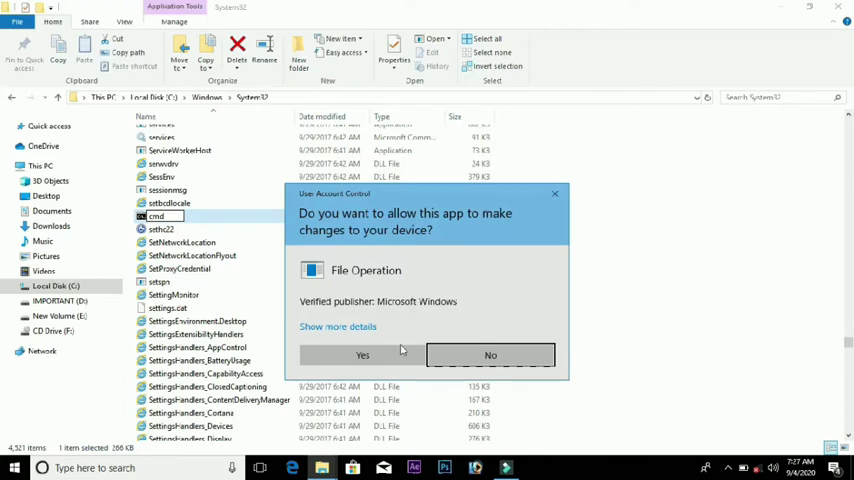